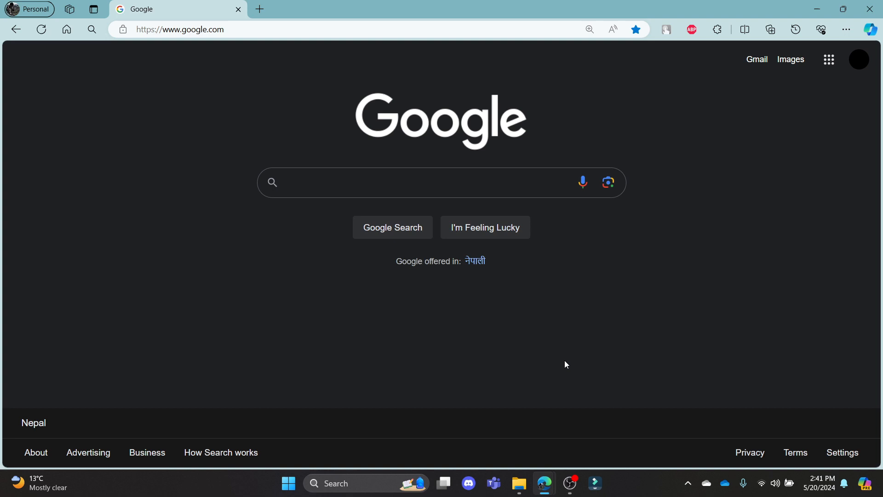
mouse_move(594, 372)
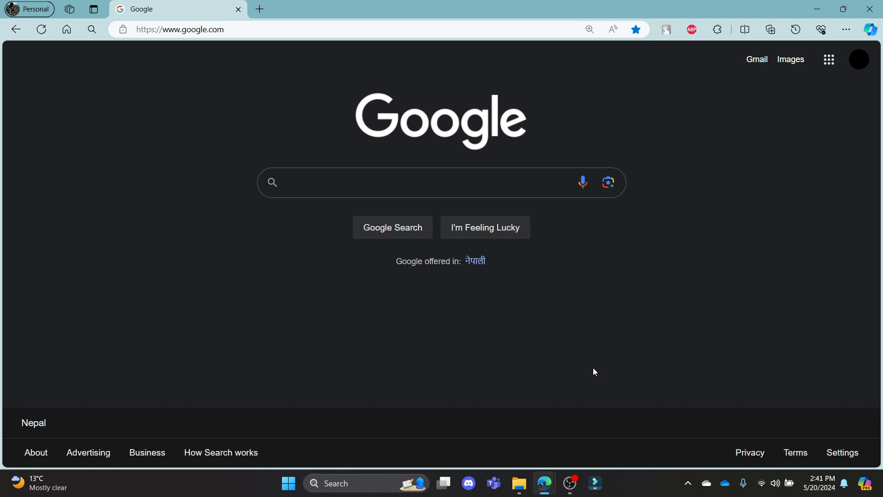
mouse_move(468, 339)
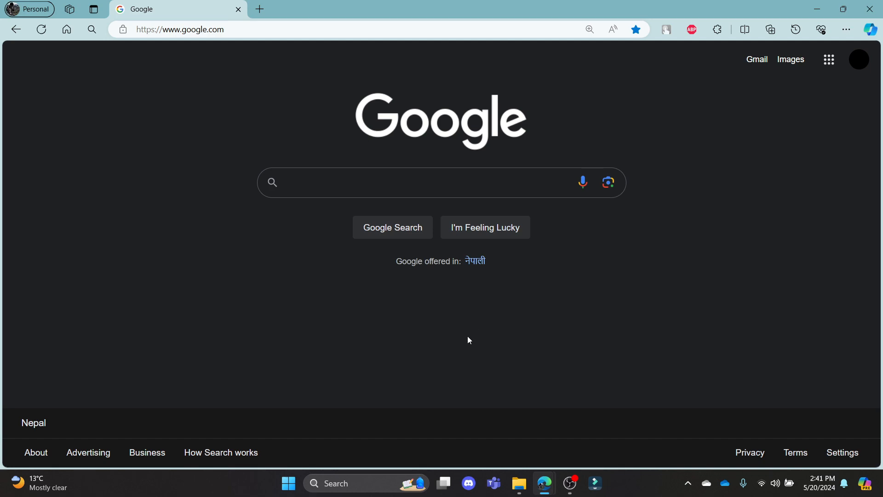
Search Google for 'download metatrader5' to reach the official download page.
type("download metatrader5")
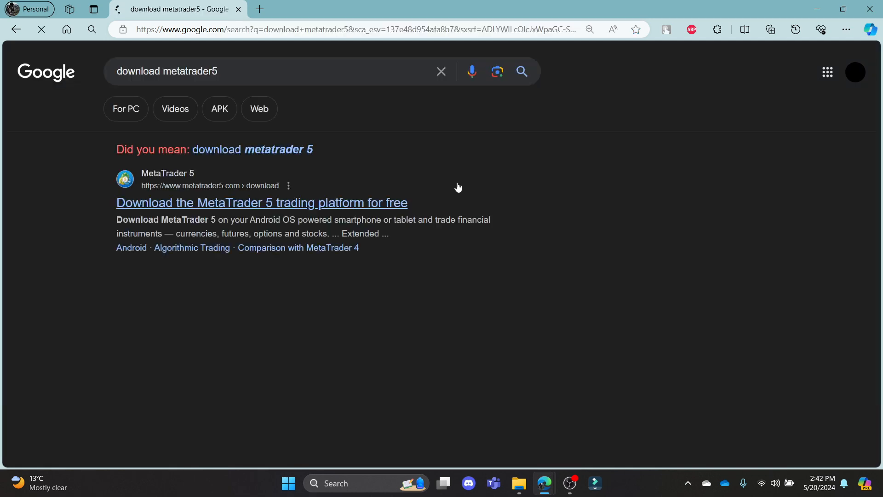
Go to the metatrader5.com download result offering the Windows installer.
left_click(261, 202)
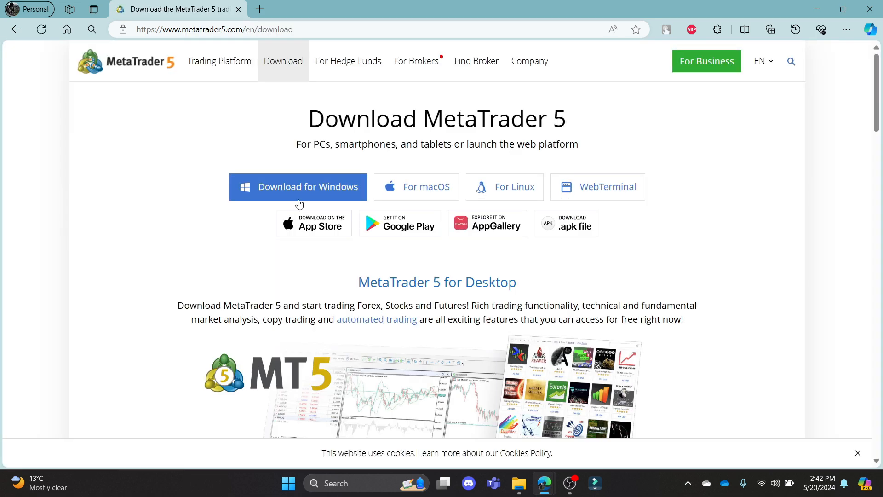
mouse_move(309, 195)
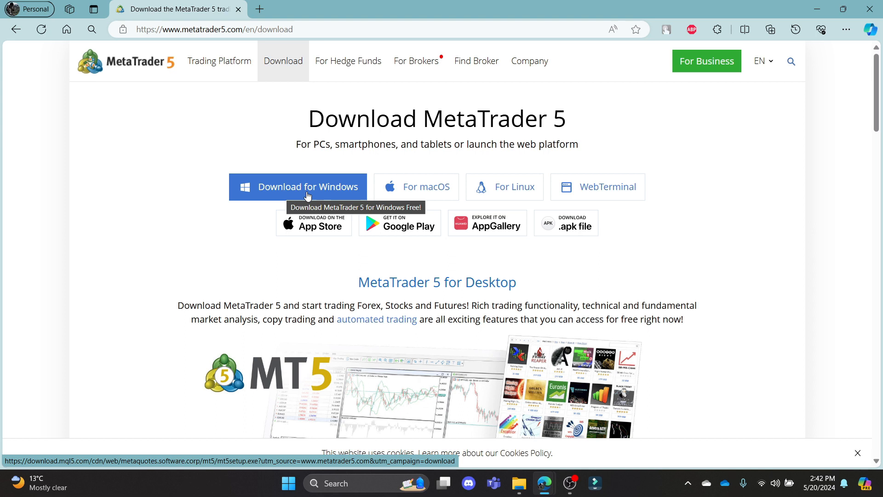
mouse_move(372, 179)
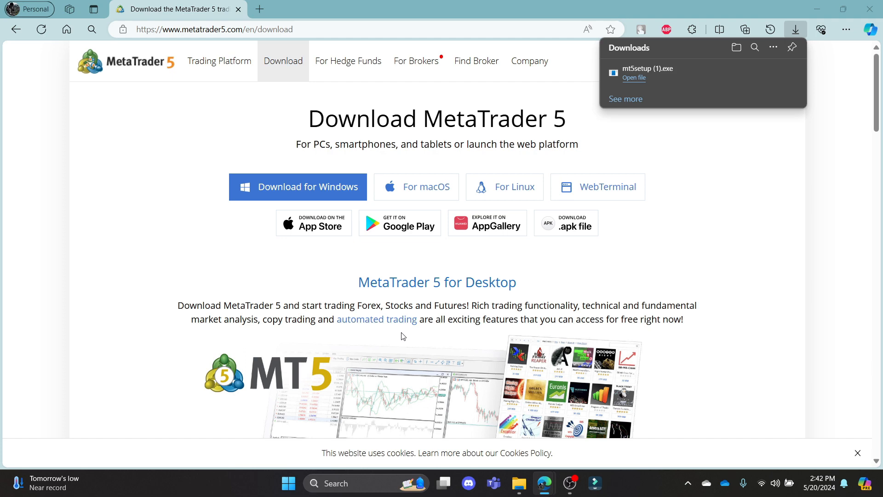
Run mt5setup, accept the license, and finish so the MetaTrader 5 terminal opens with live charts.
left_click(634, 78)
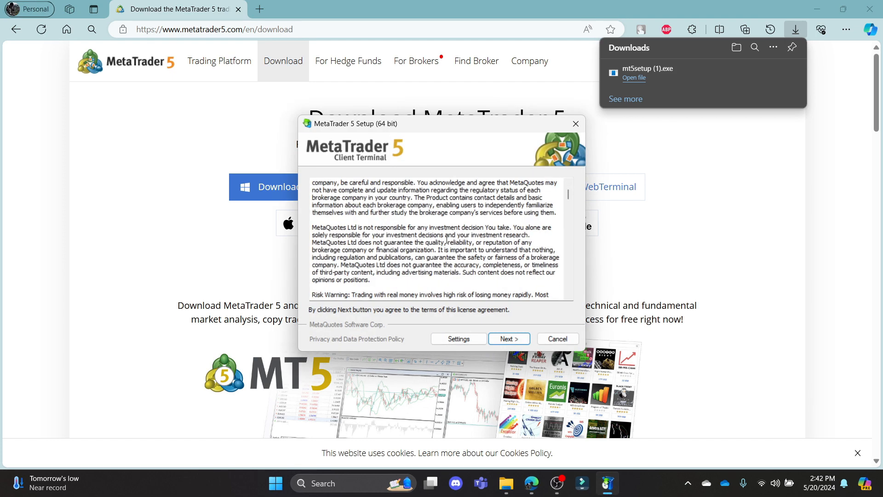
left_click(507, 339)
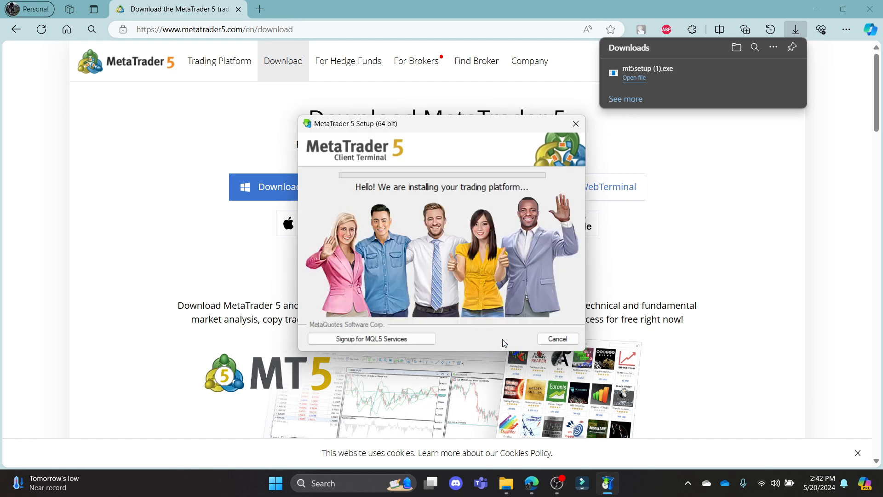
mouse_move(456, 344)
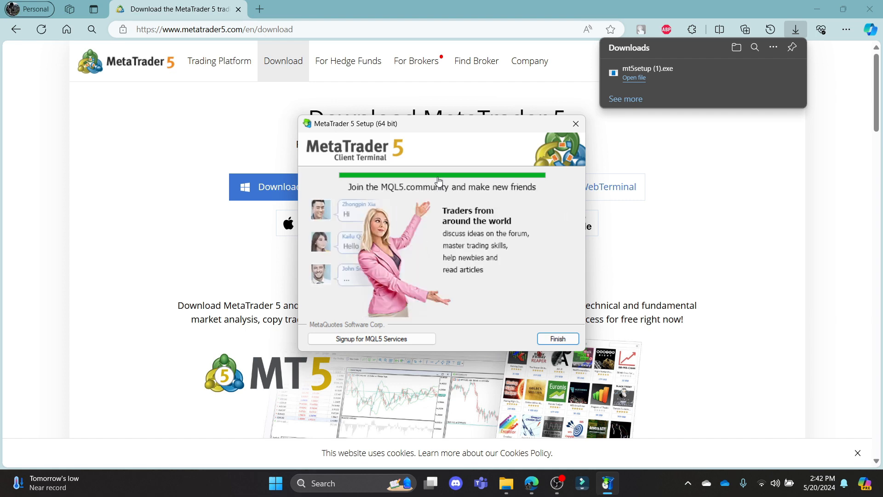
left_click(558, 338)
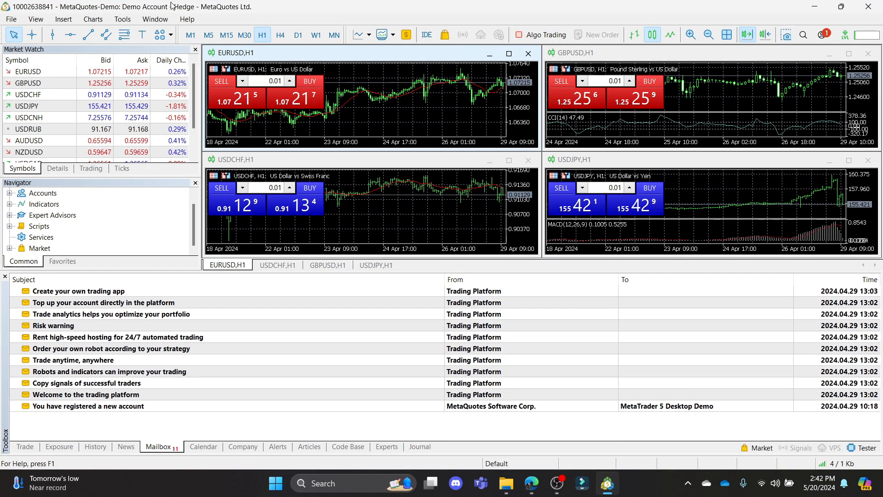